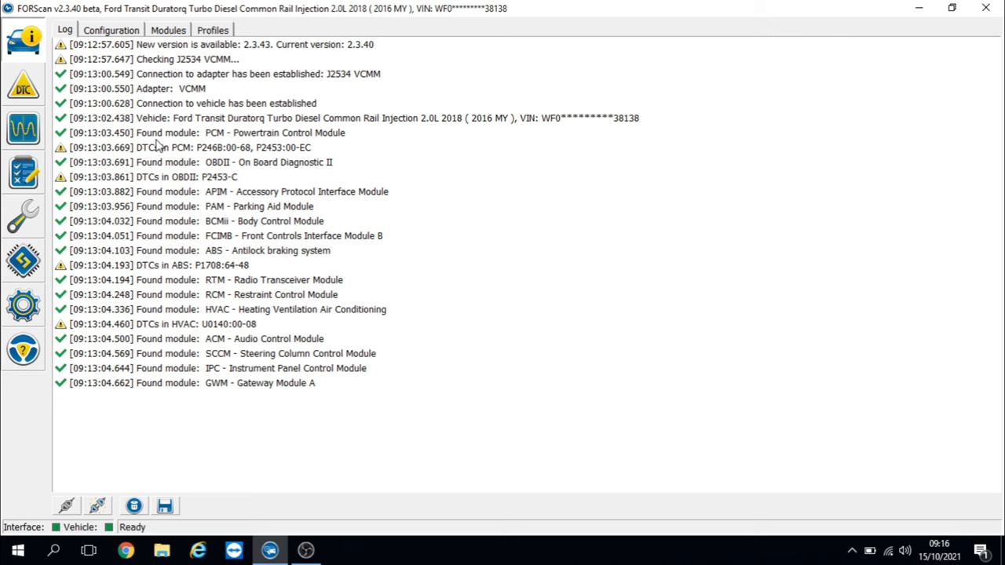
Show the PCM code P2453 particulate filter pressure sensor description and freeze frame.
left_click(22, 85)
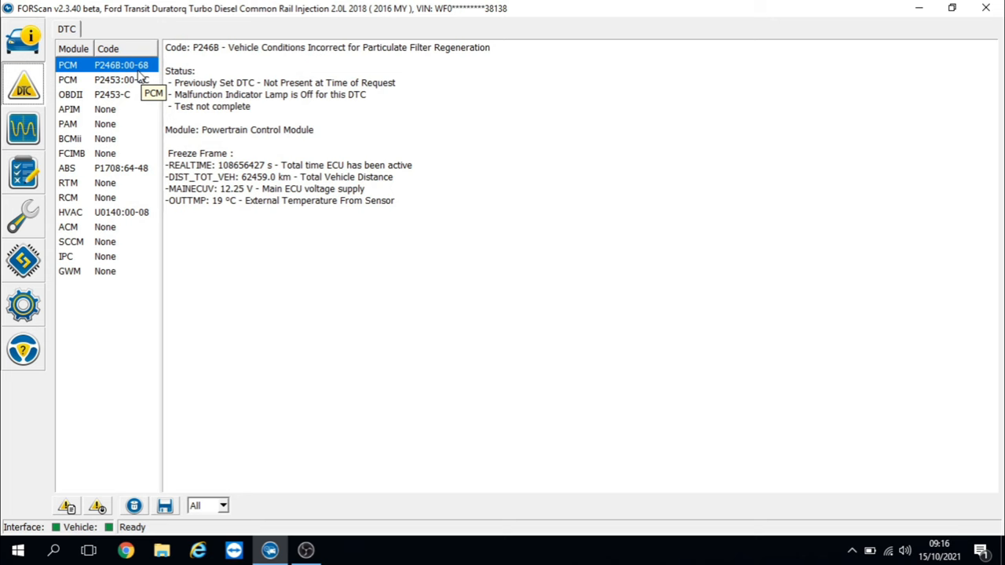
mouse_move(133, 86)
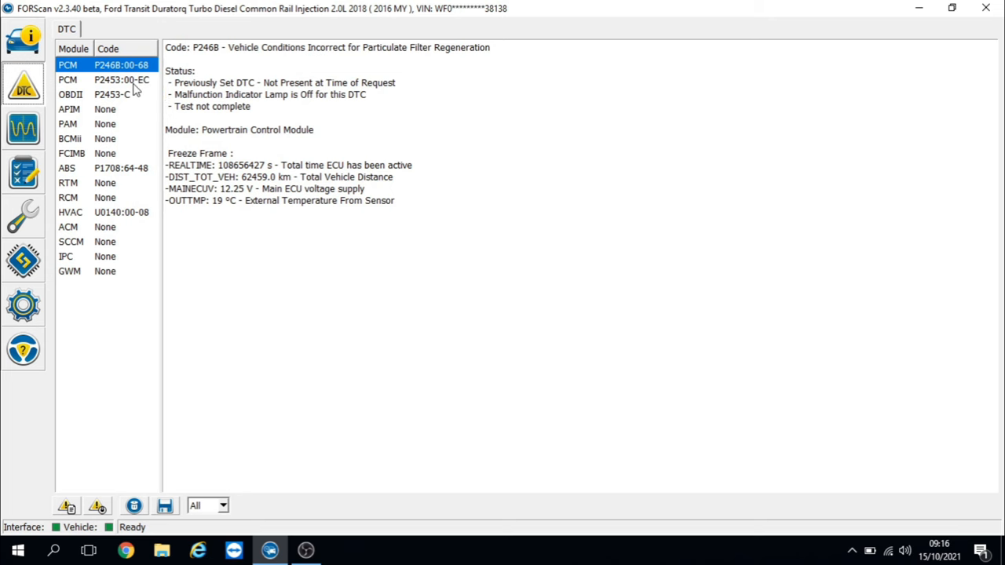
left_click(110, 79)
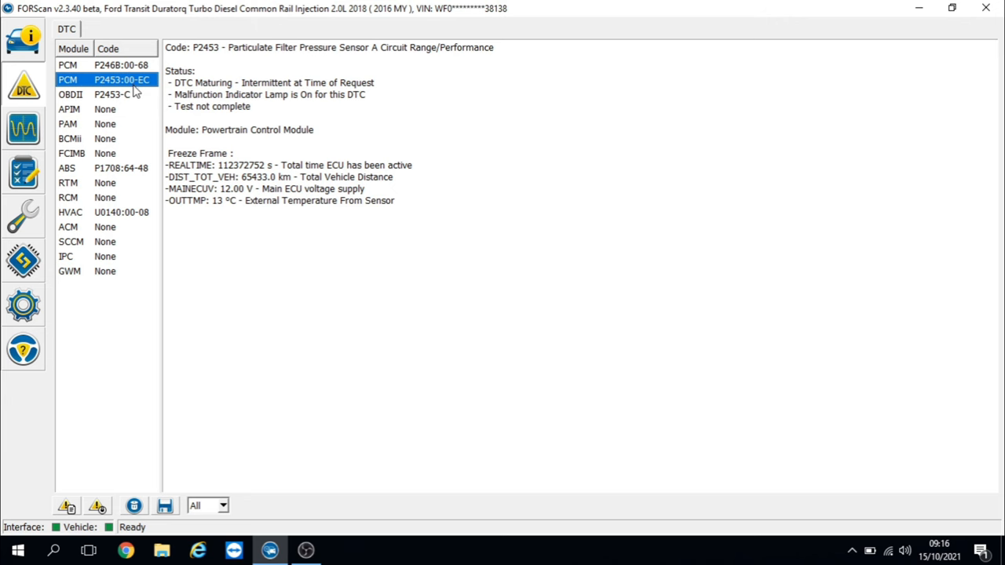
mouse_move(140, 88)
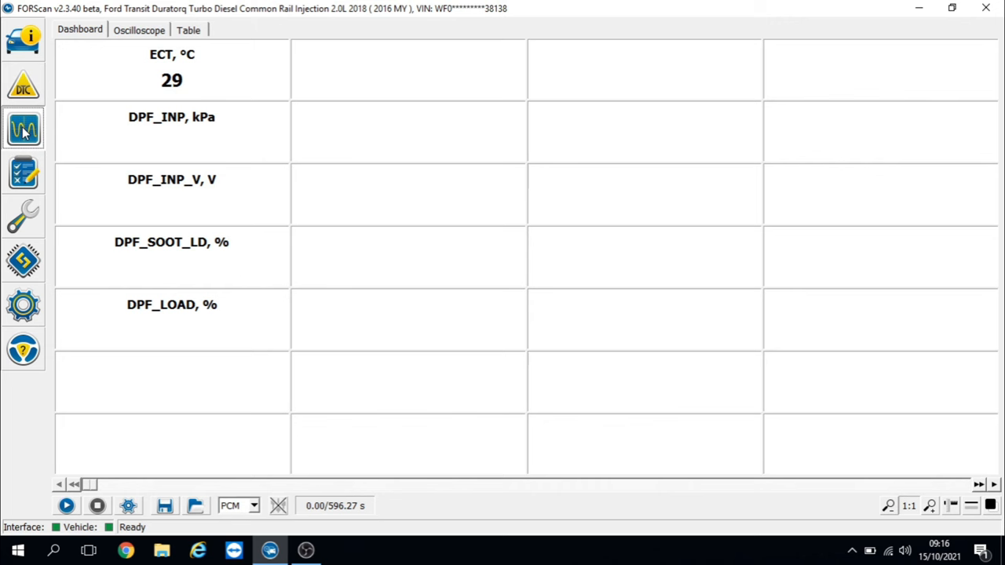
mouse_move(133, 468)
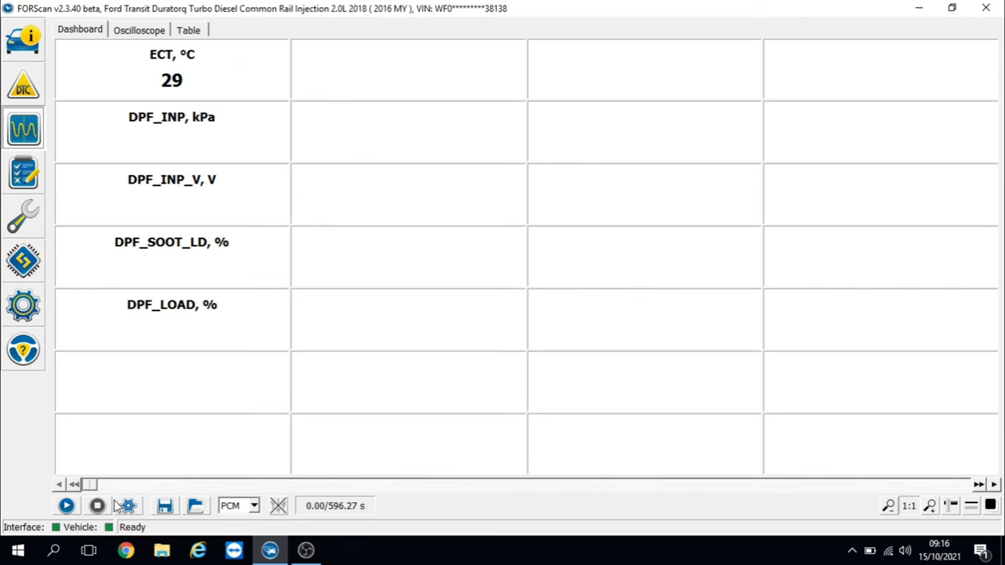
mouse_move(66, 505)
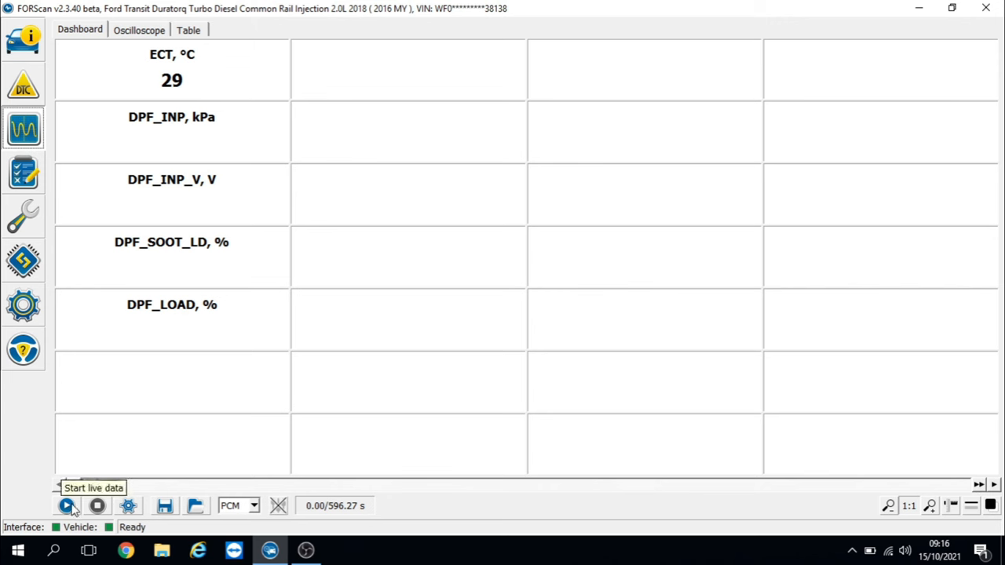
Stream live data showing DPF inlet pressure 563 kPa, 3.33 V, soot load 40%, DPF load 48%.
left_click(66, 506)
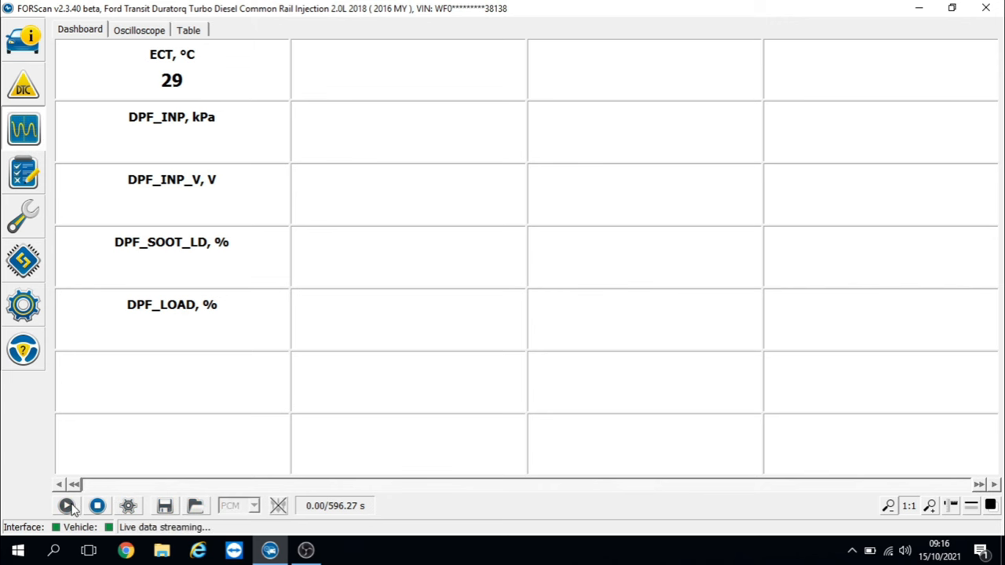
left_click(97, 505)
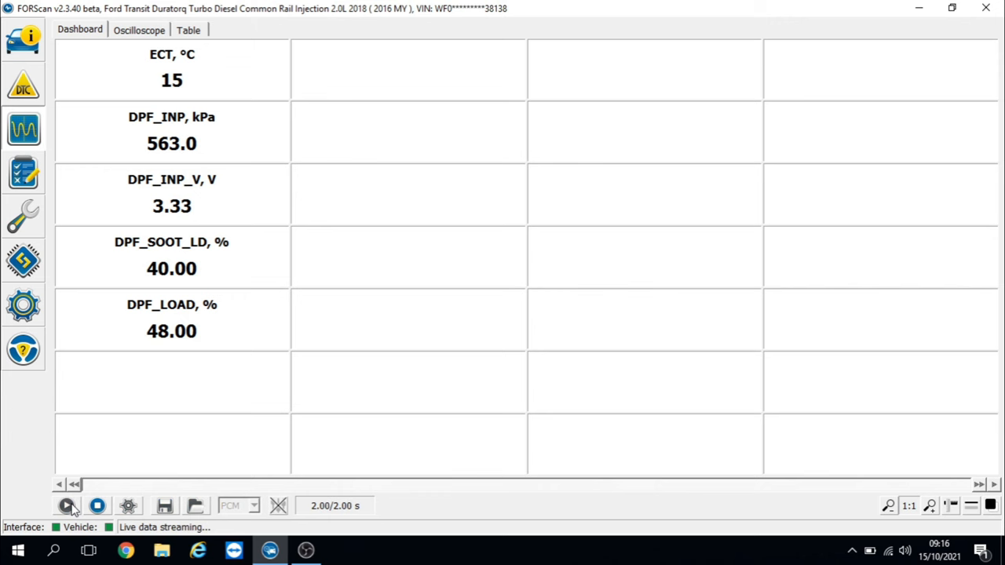
left_click(66, 505)
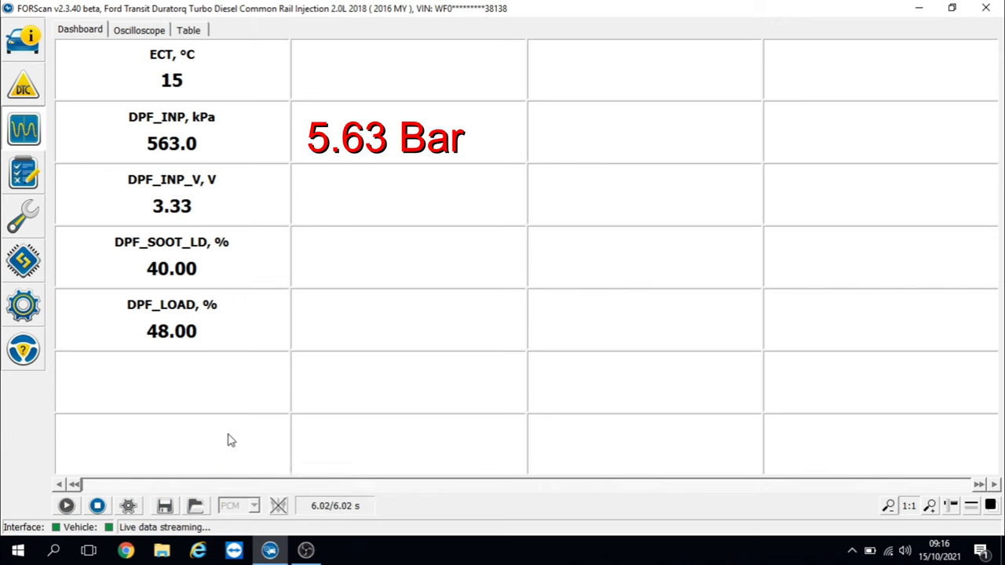
mouse_move(171, 117)
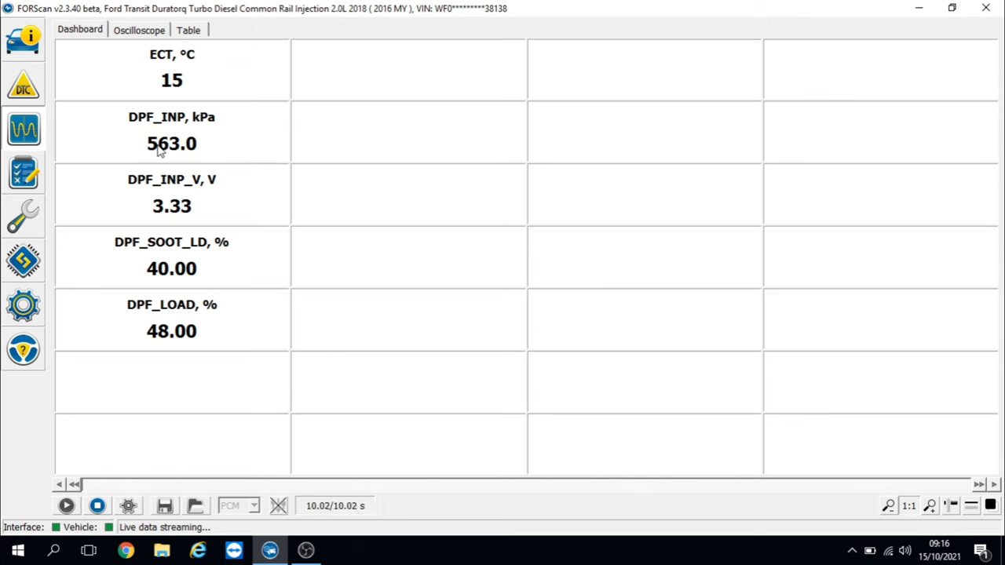
mouse_move(181, 157)
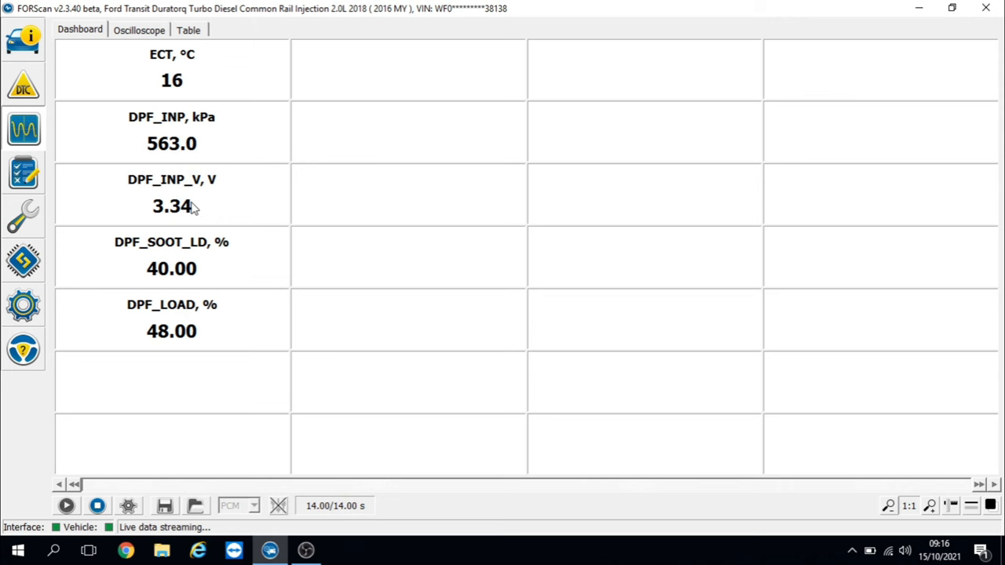
mouse_move(192, 189)
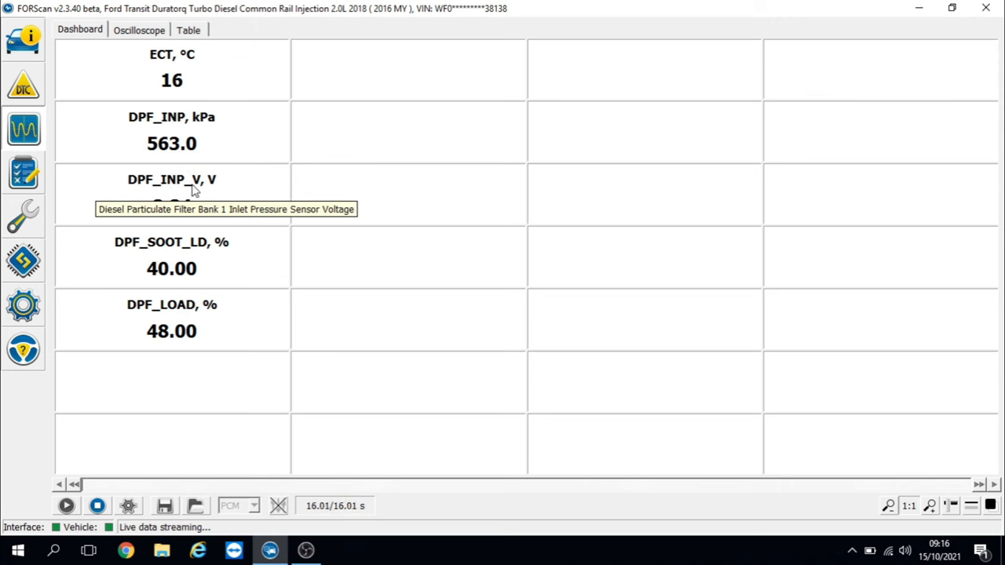
mouse_move(343, 253)
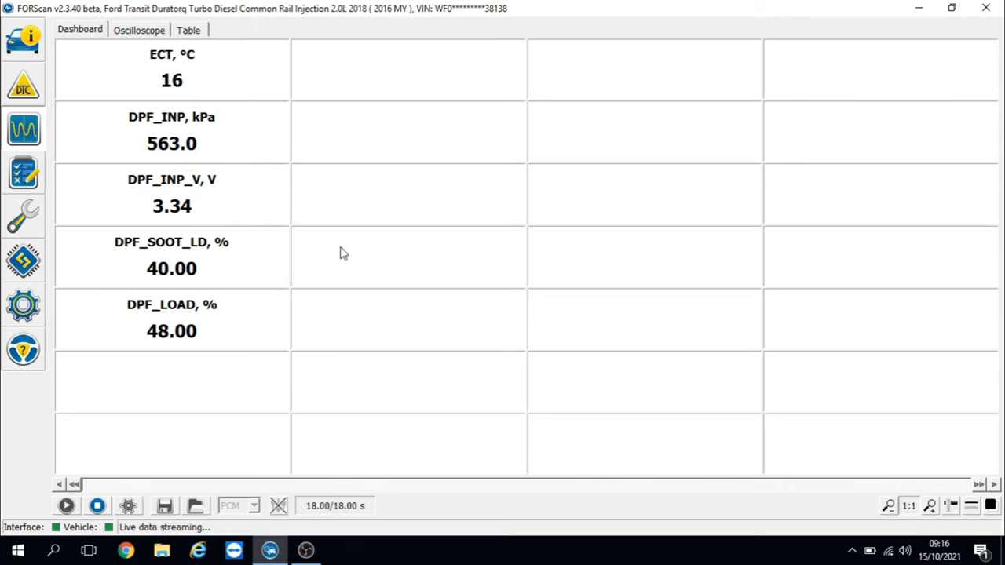
mouse_move(358, 253)
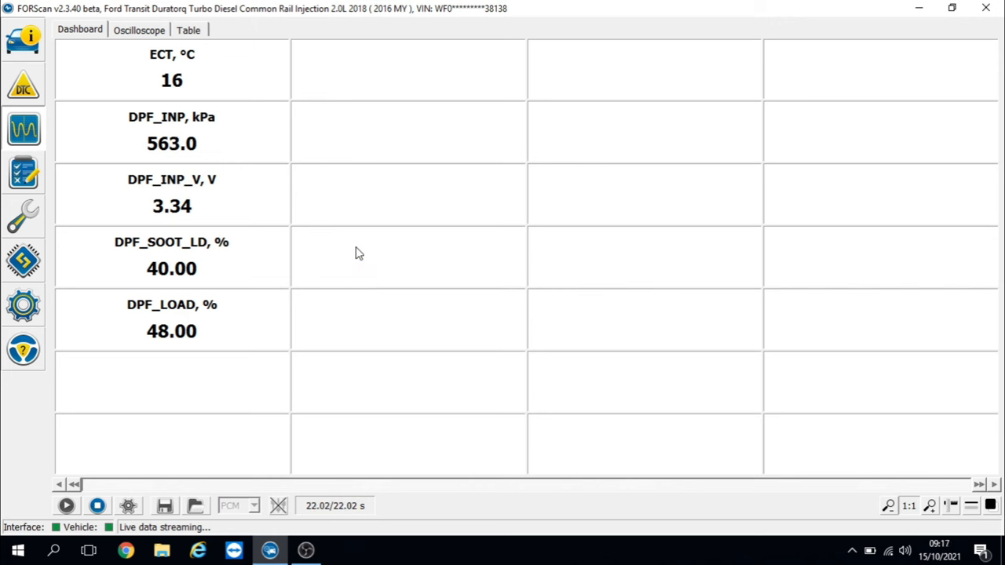
mouse_move(218, 267)
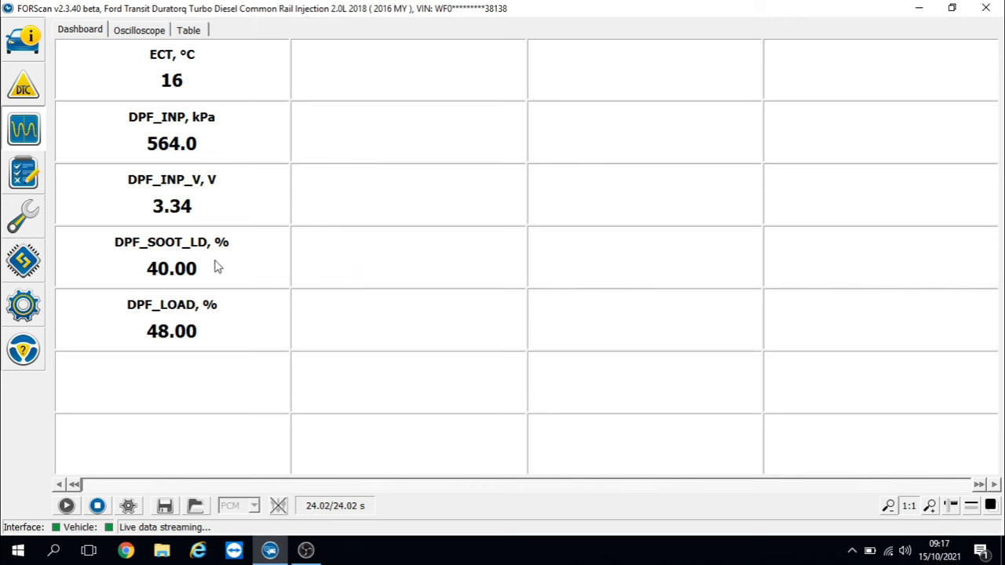
mouse_move(181, 281)
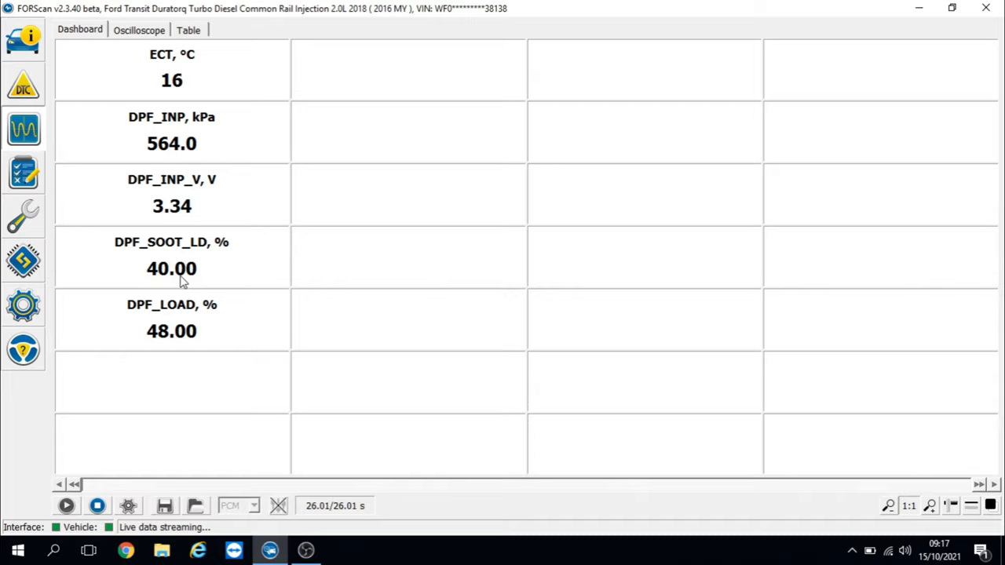
mouse_move(192, 283)
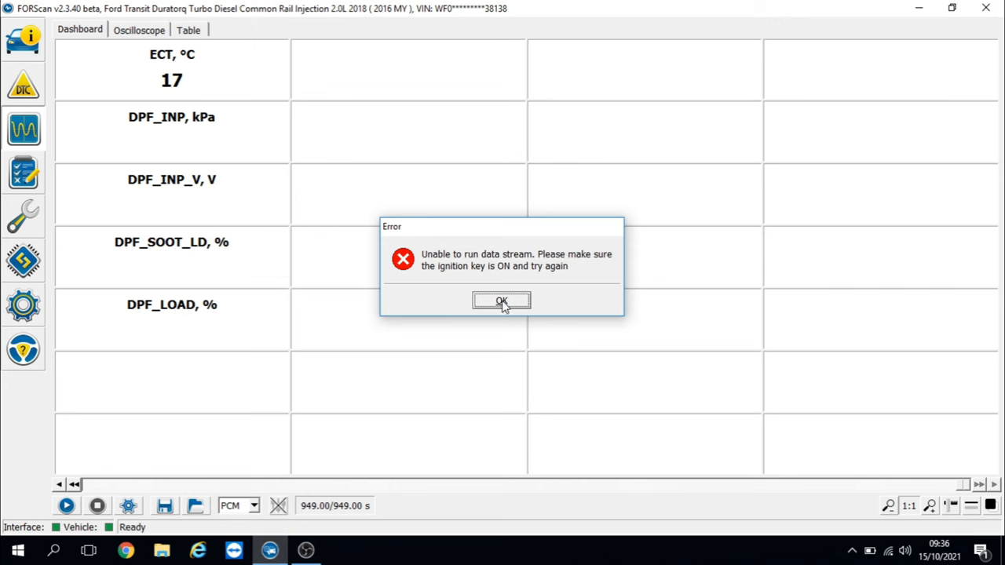
Acknowledge the stream error and resume live data, DPF pressure now 0.0 kPa at about 0.43 V.
left_click(501, 301)
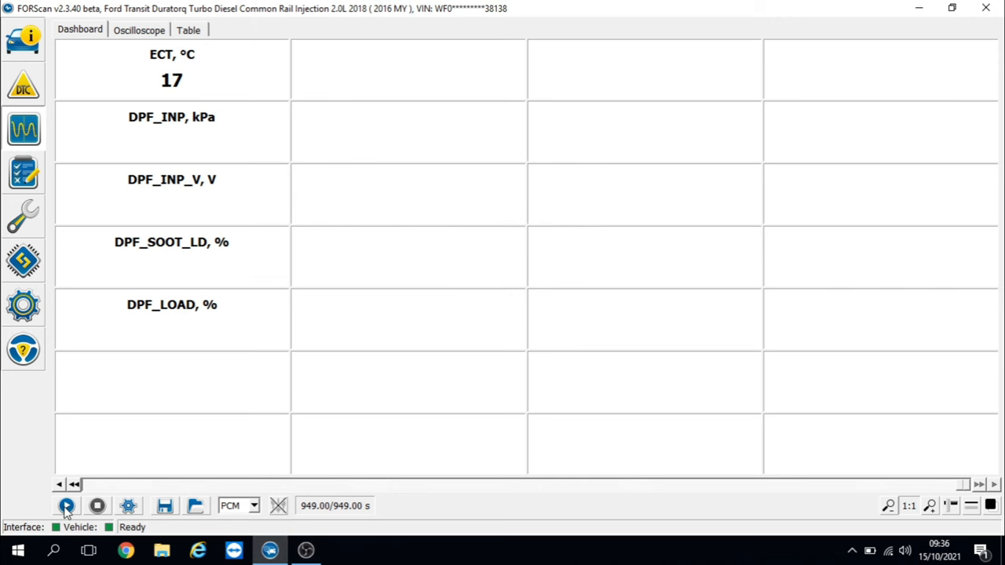
left_click(66, 506)
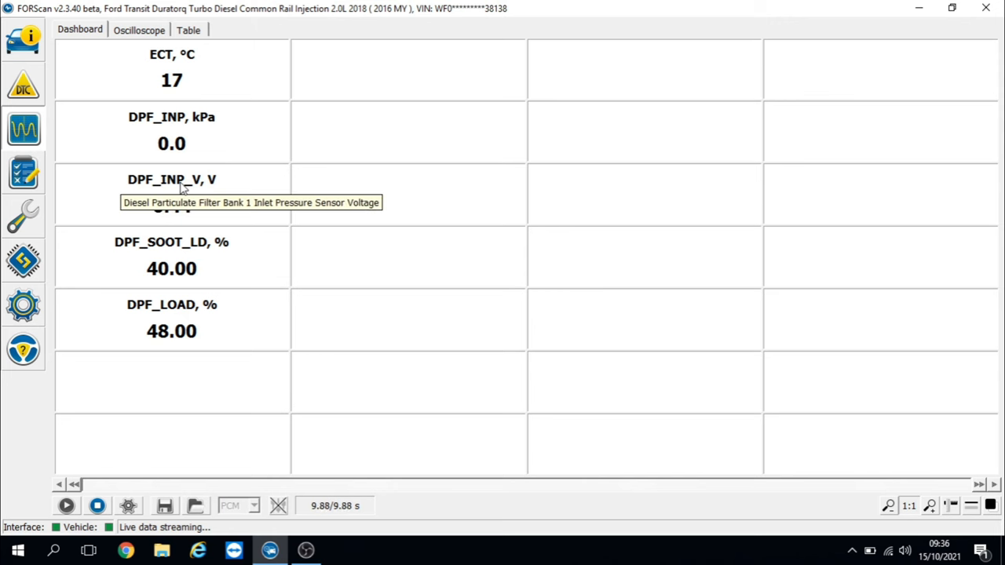
mouse_move(311, 208)
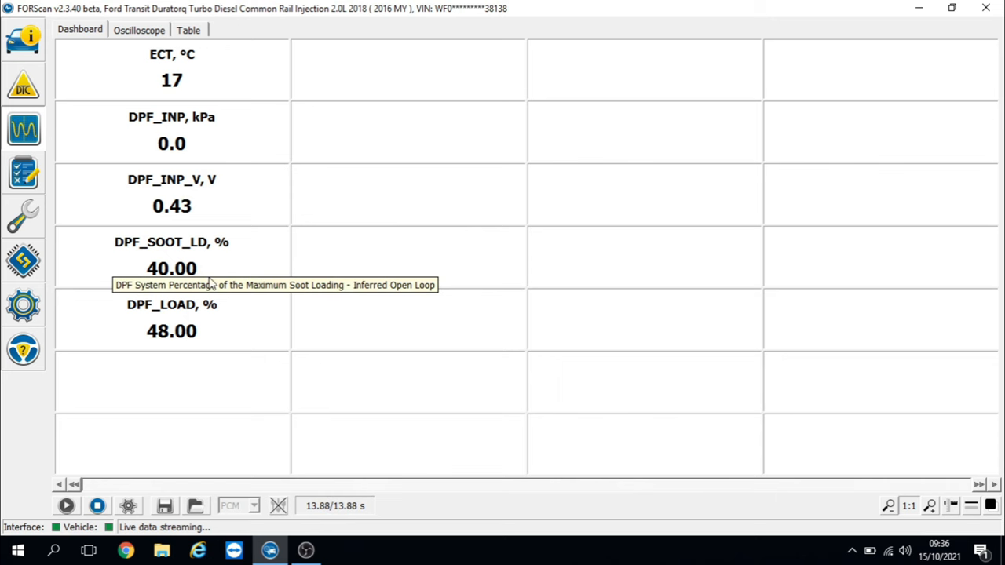
mouse_move(210, 298)
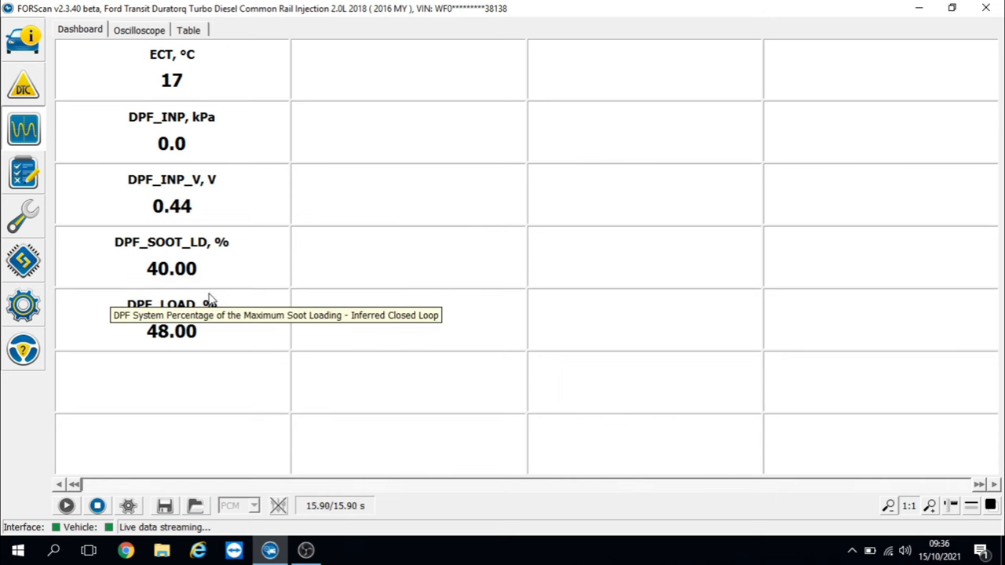
mouse_move(44, 265)
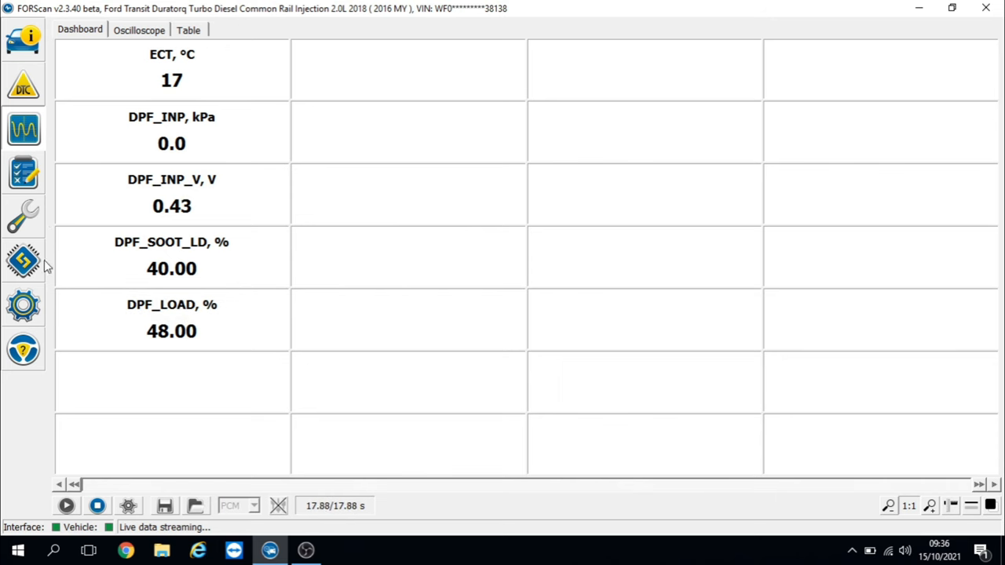
Stop live data and select the PCM 'Reset Differential Pressure Sensor Learned Values' procedure.
left_click(97, 506)
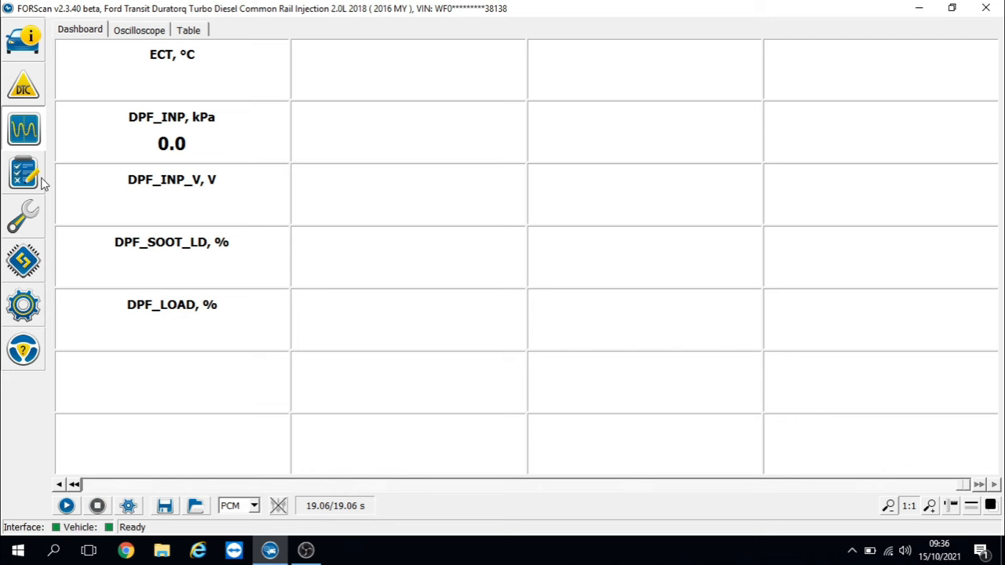
left_click(24, 217)
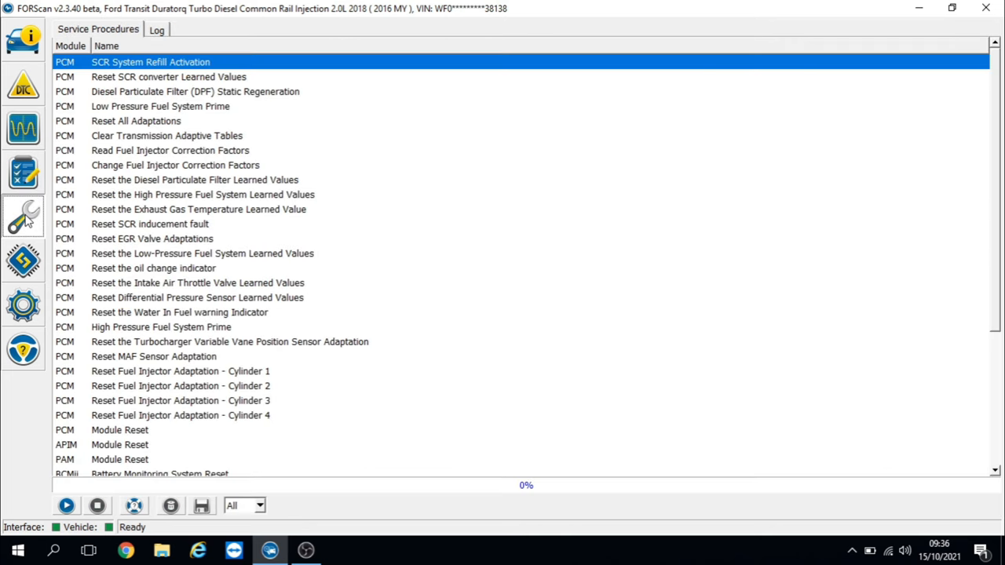
mouse_move(120, 88)
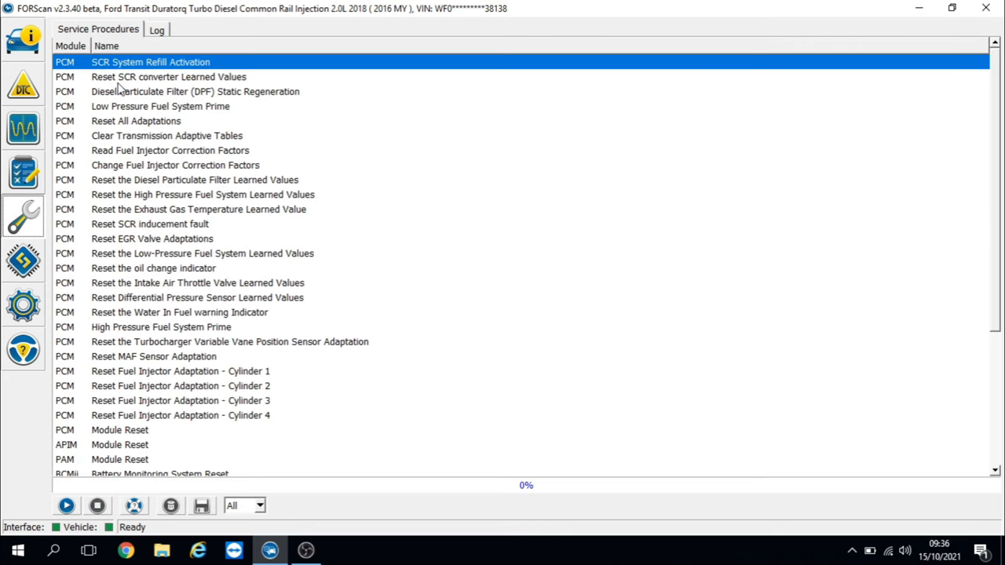
mouse_move(126, 133)
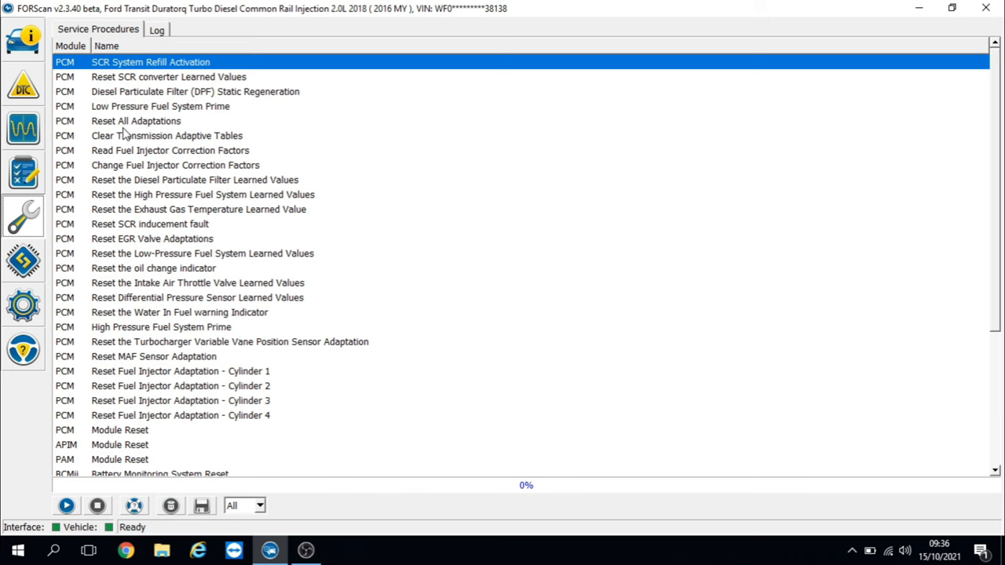
mouse_move(135, 195)
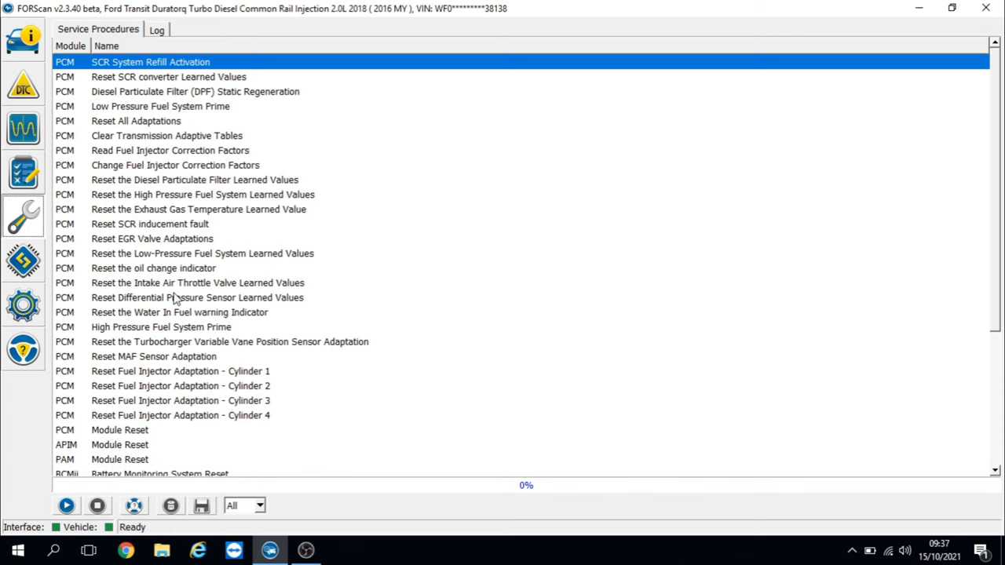
left_click(198, 298)
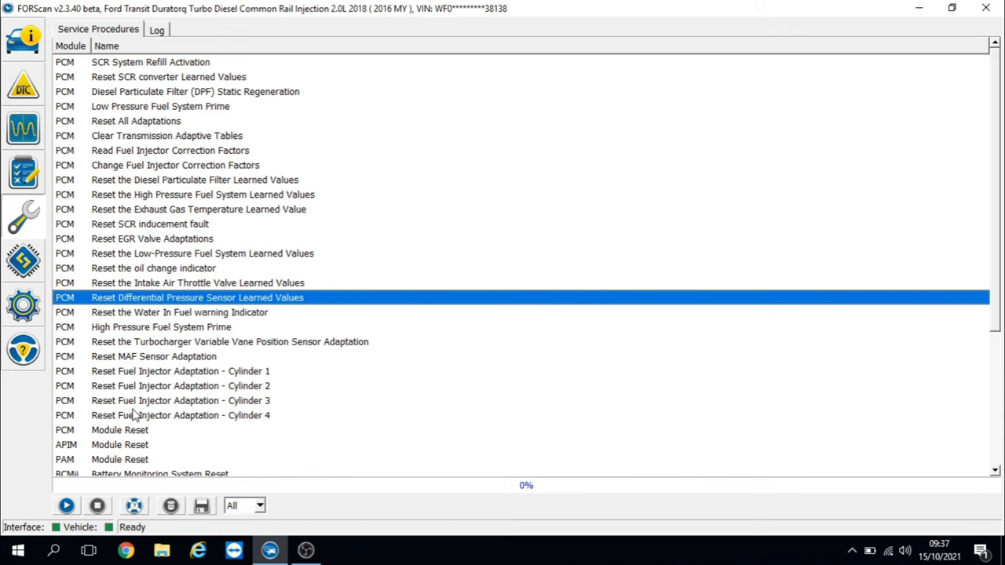
Run the reset, accept the warning and confirm ignition off until it completes successfully.
left_click(66, 506)
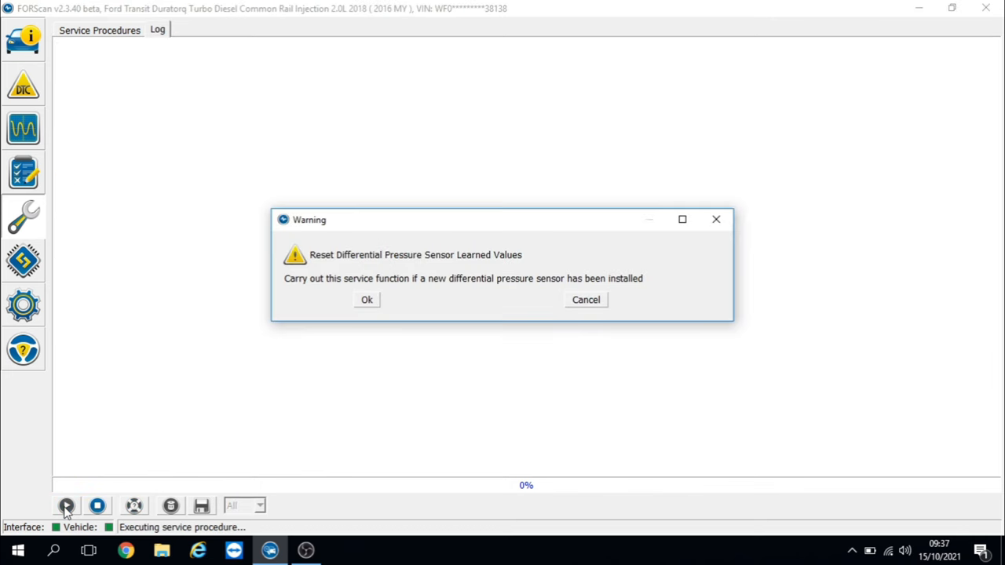
left_click(365, 298)
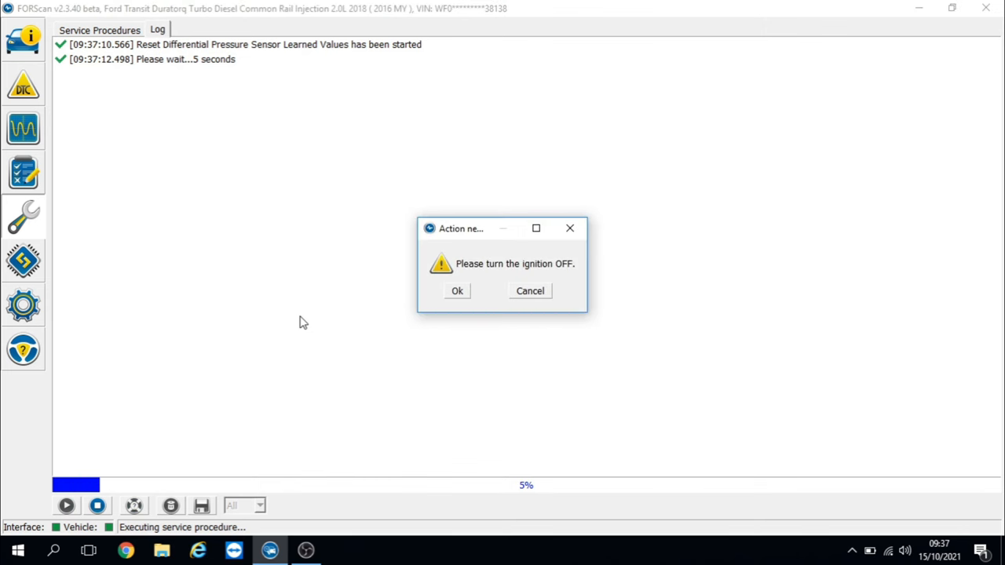
mouse_move(437, 336)
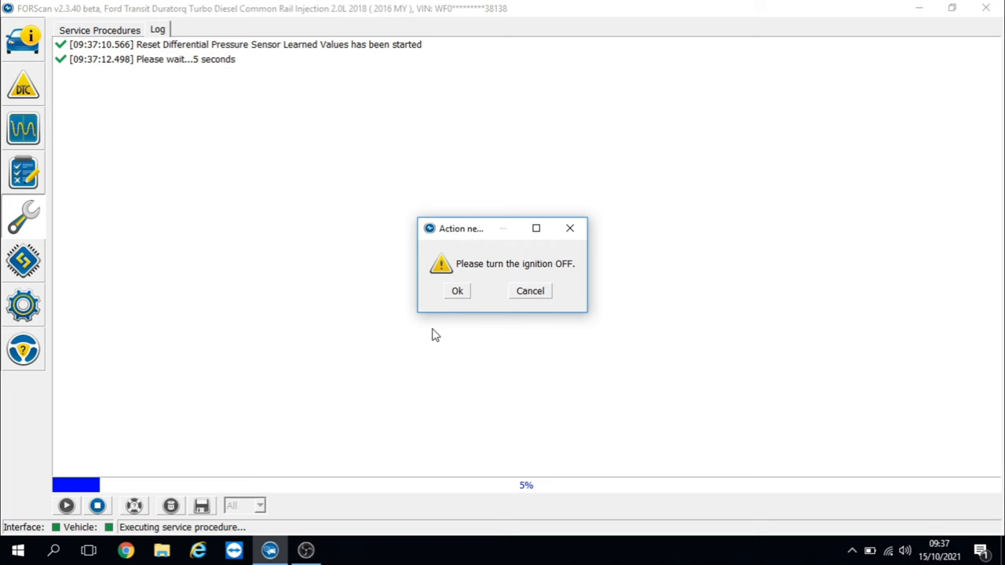
left_click(457, 290)
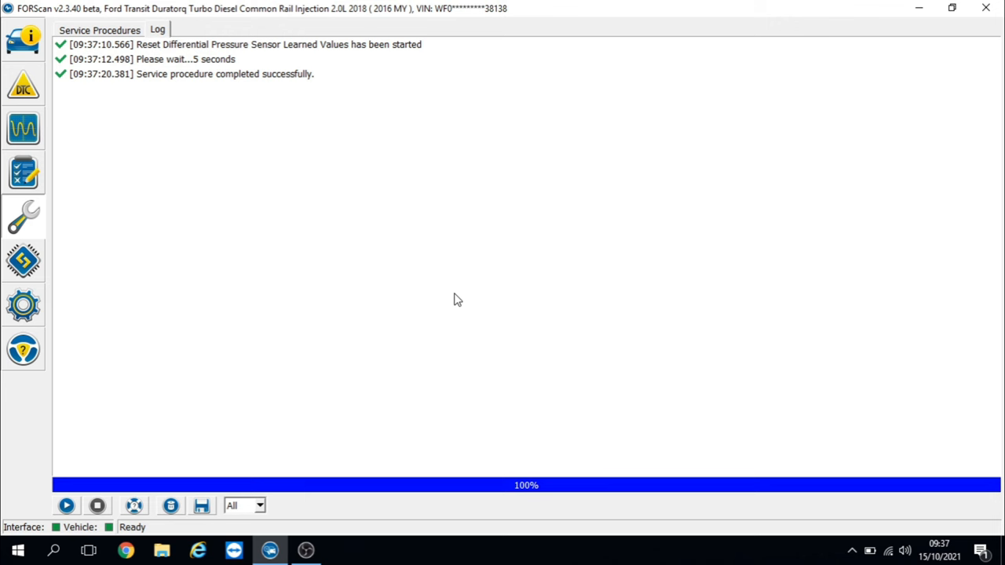
mouse_move(126, 494)
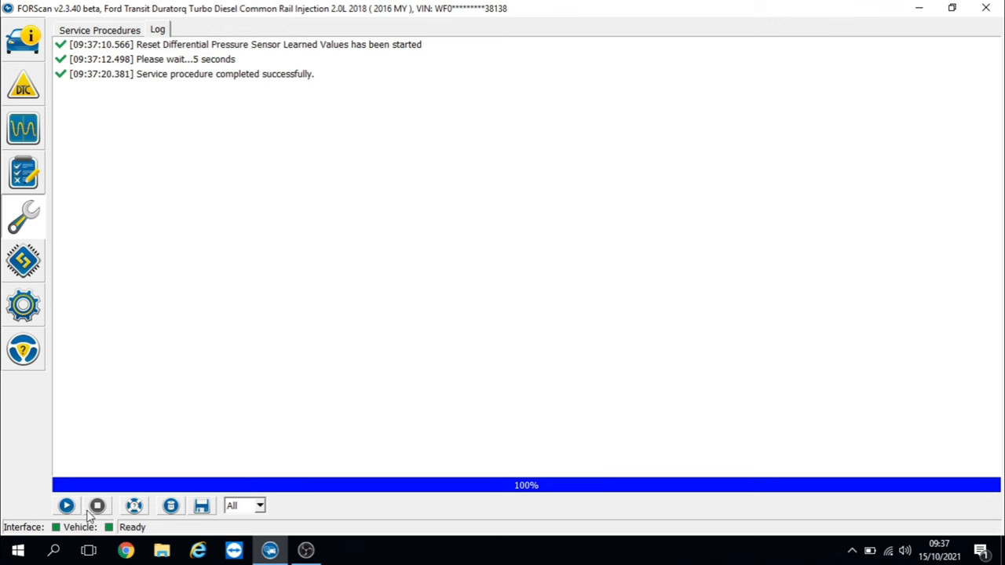
mouse_move(274, 202)
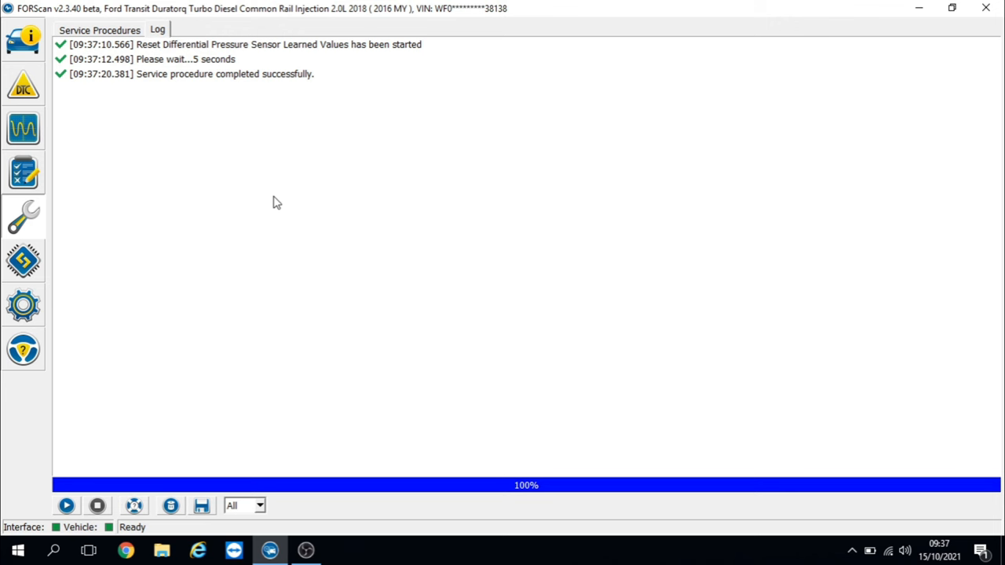
mouse_move(66, 165)
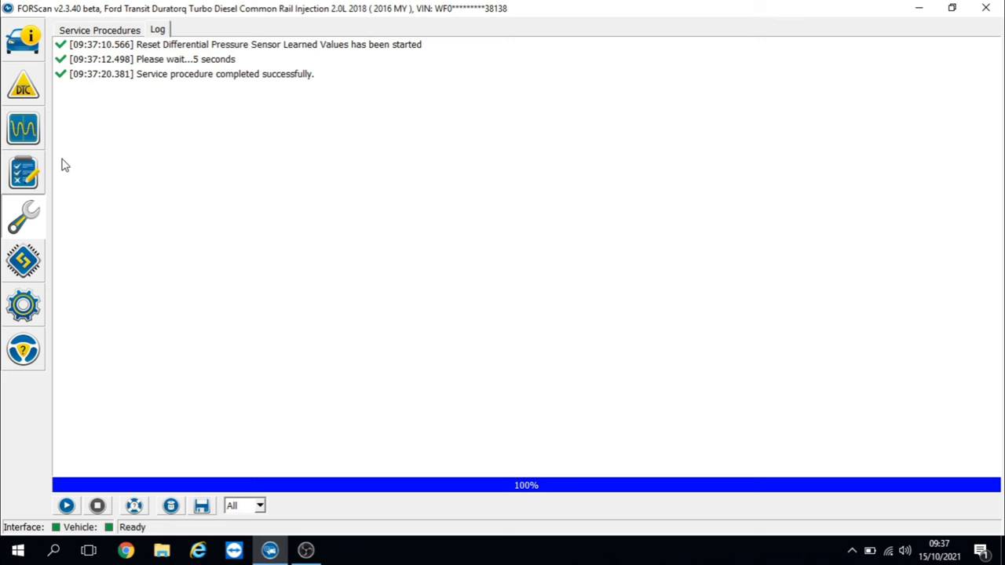
Clear all stored DTCs, confirming the prompt and the ignition cycle.
left_click(22, 85)
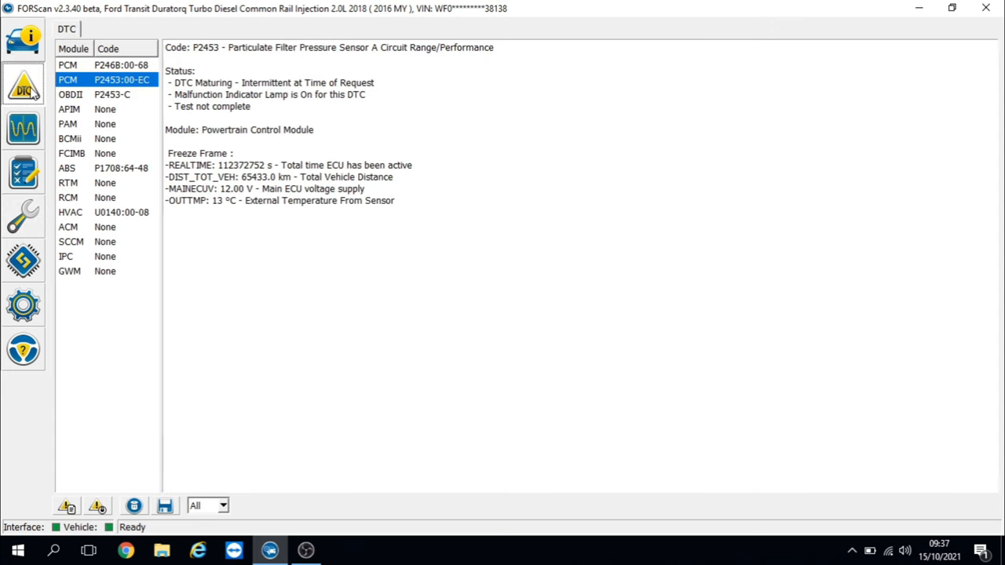
mouse_move(88, 507)
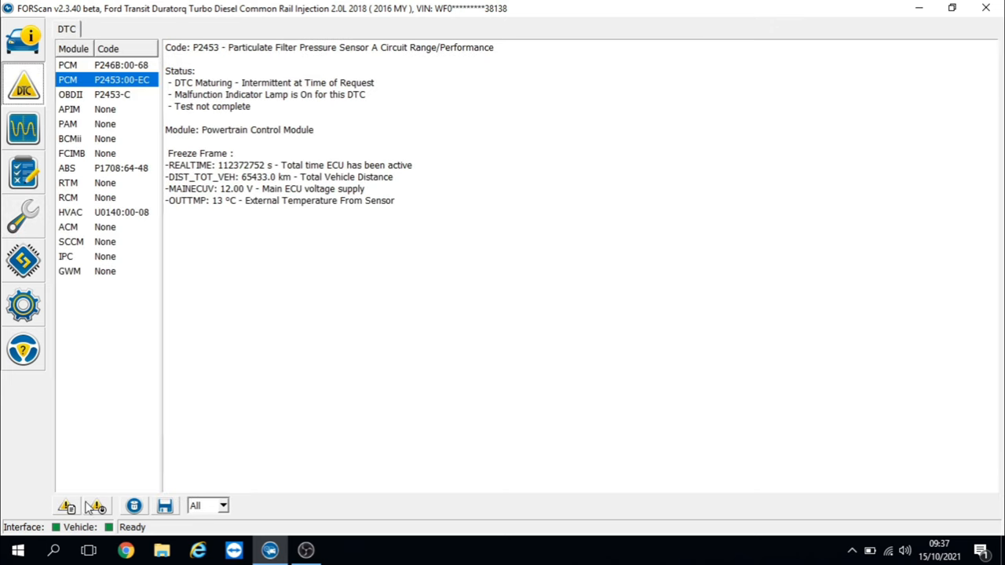
left_click(94, 505)
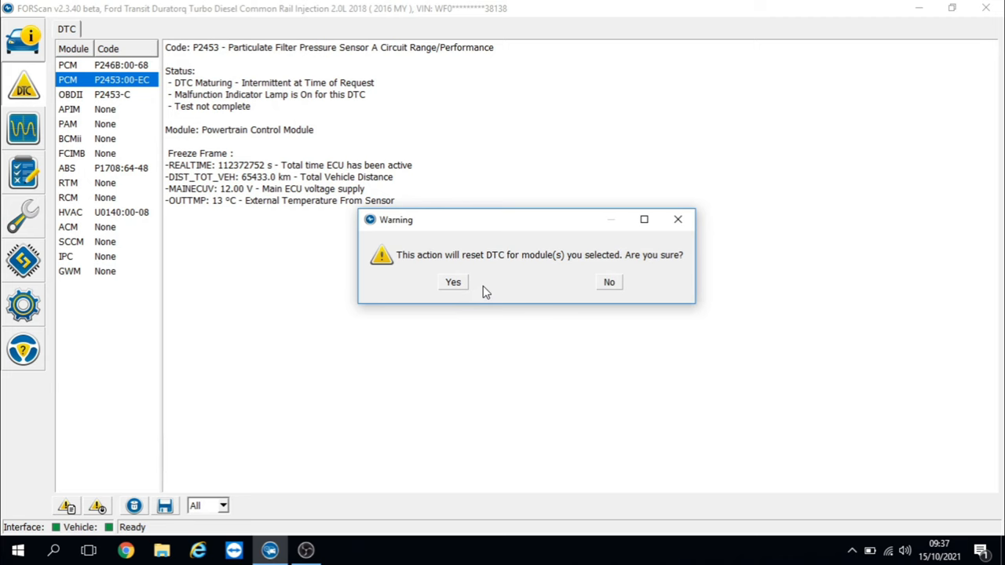
left_click(452, 283)
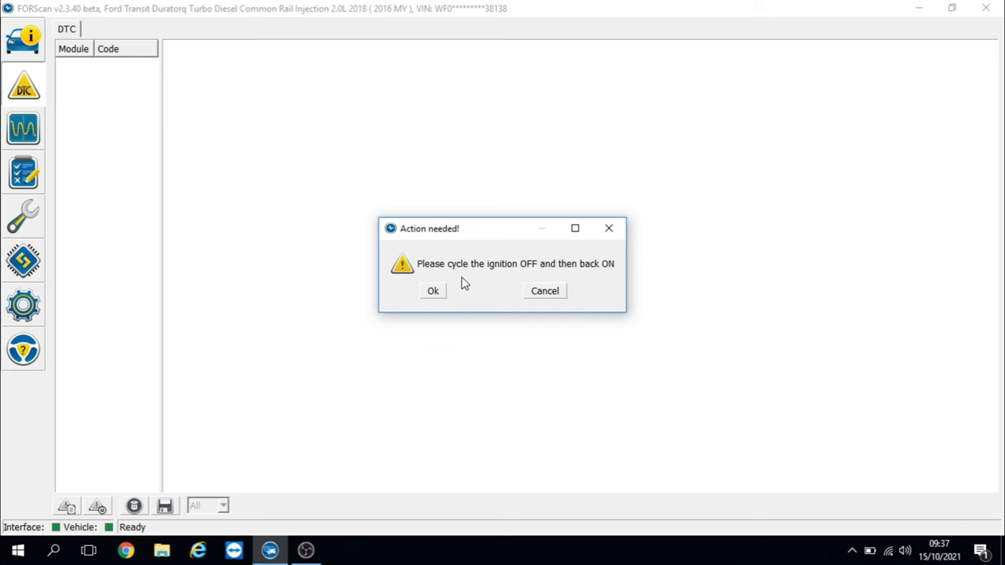
left_click(432, 290)
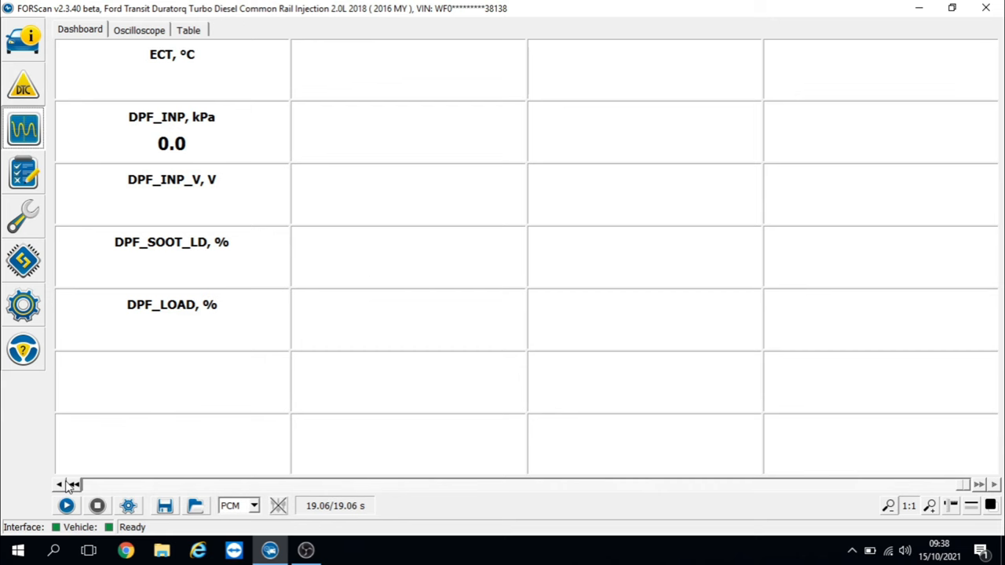
Start live data and add the RPM PID, reading about 838 rpm alongside 2.0 kPa DPF pressure.
left_click(66, 506)
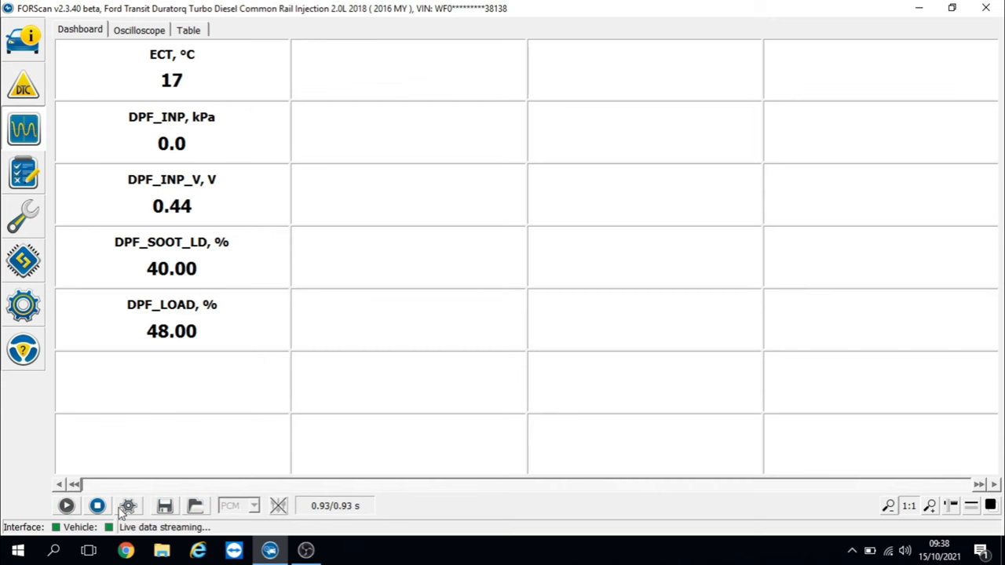
left_click(129, 506)
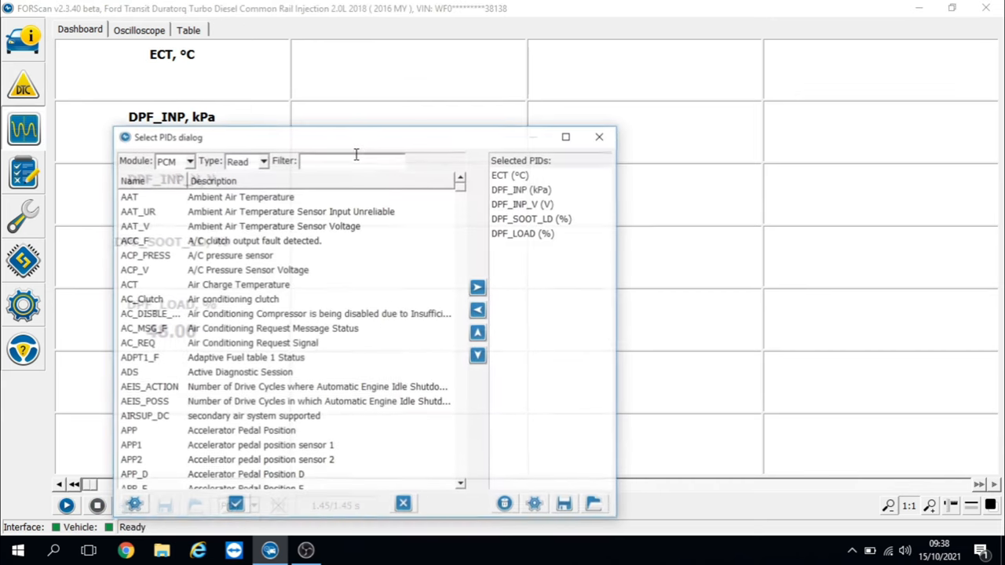
type("rp")
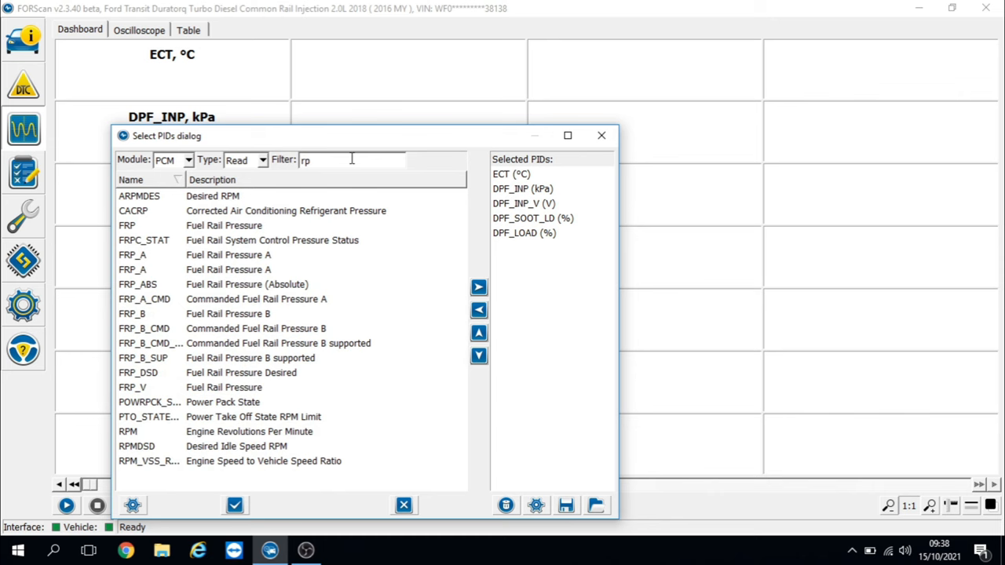
type("m")
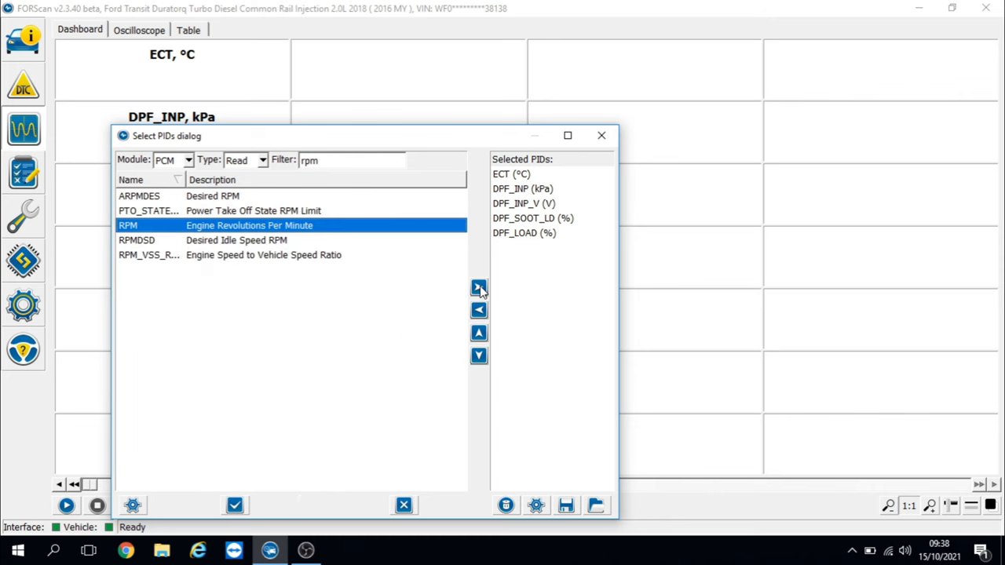
left_click(236, 506)
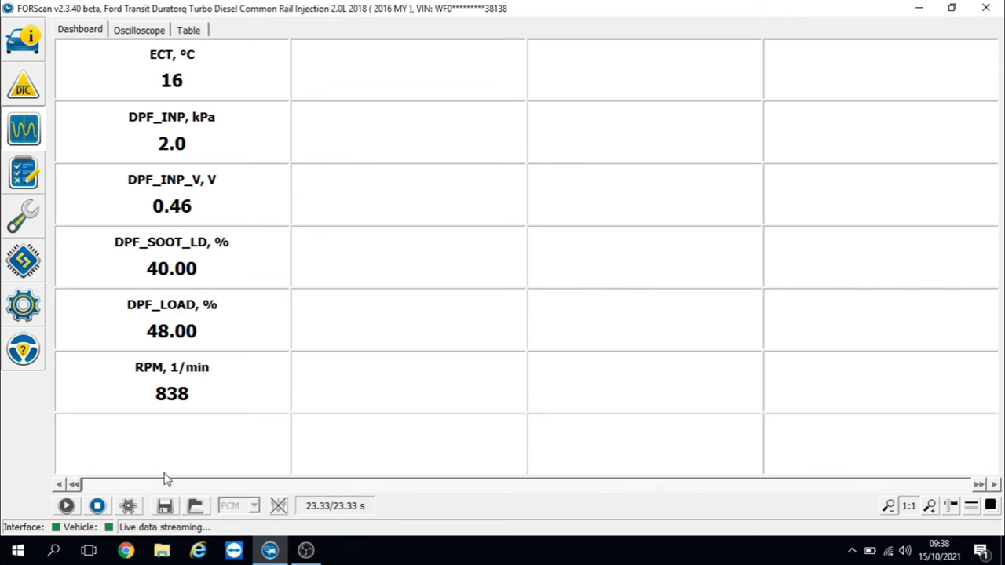
mouse_move(244, 160)
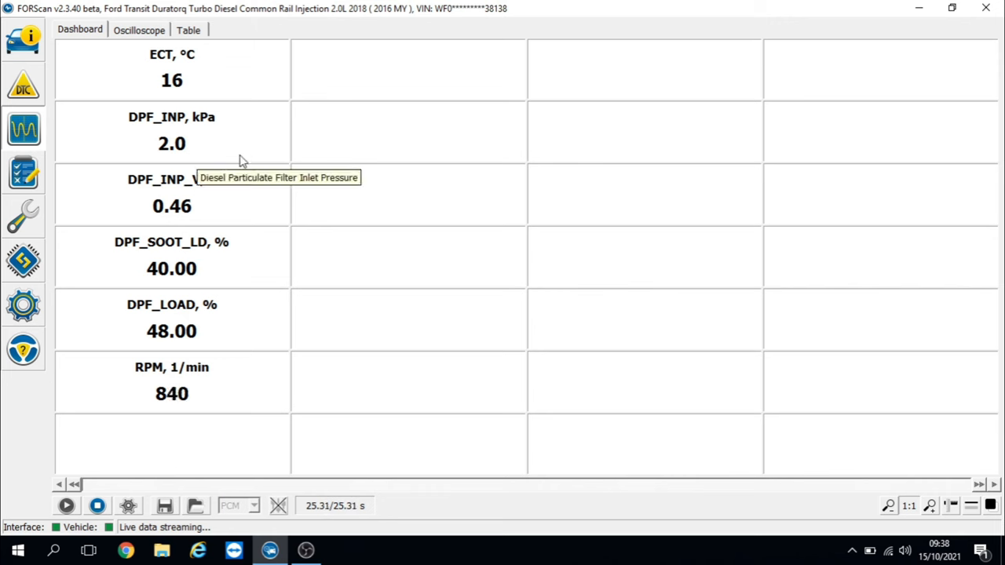
mouse_move(223, 211)
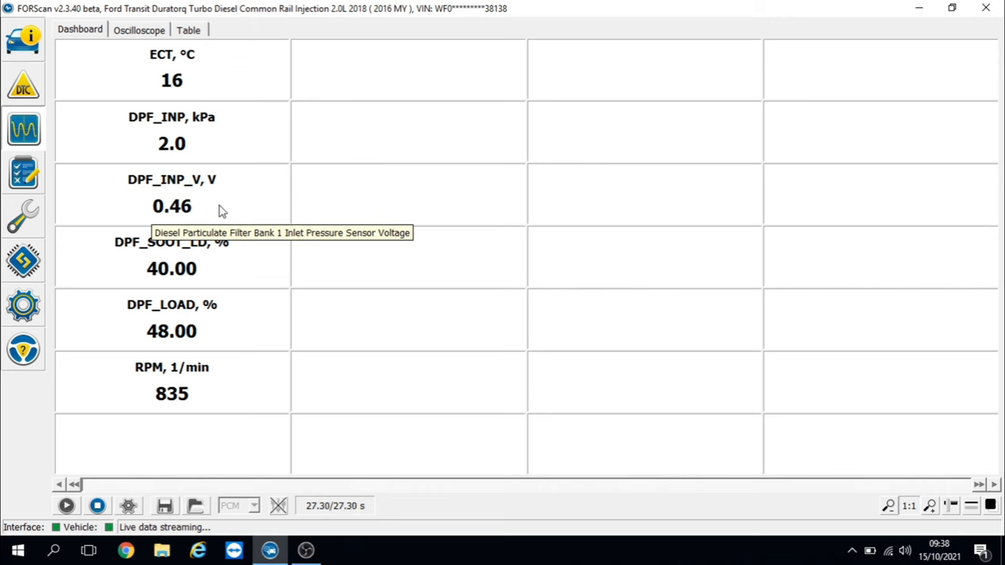
mouse_move(233, 243)
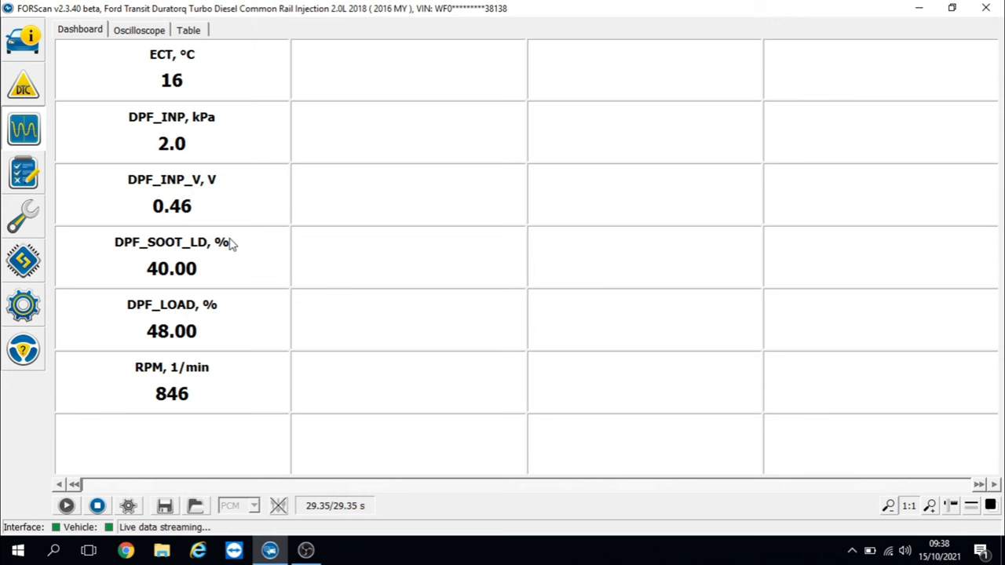
mouse_move(229, 273)
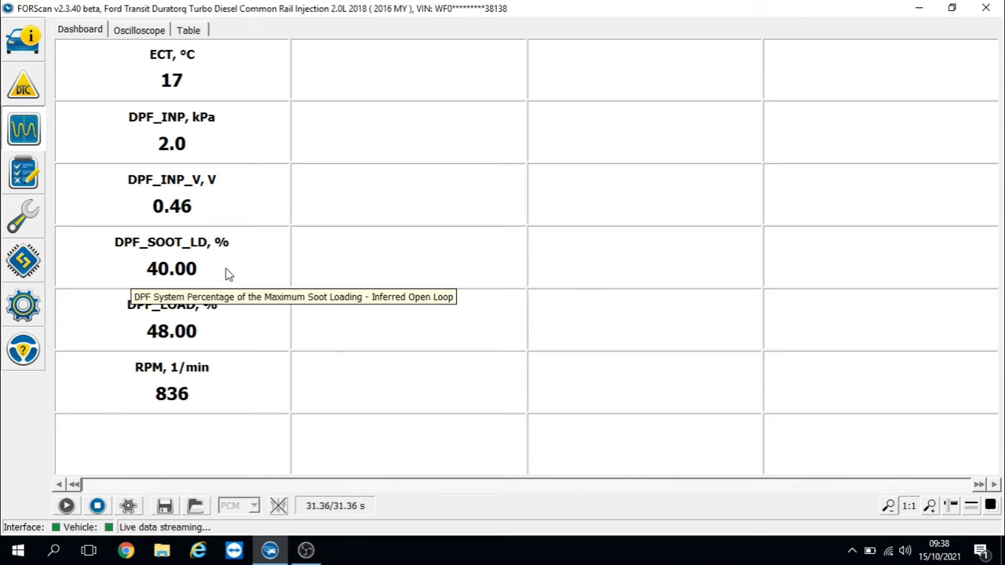